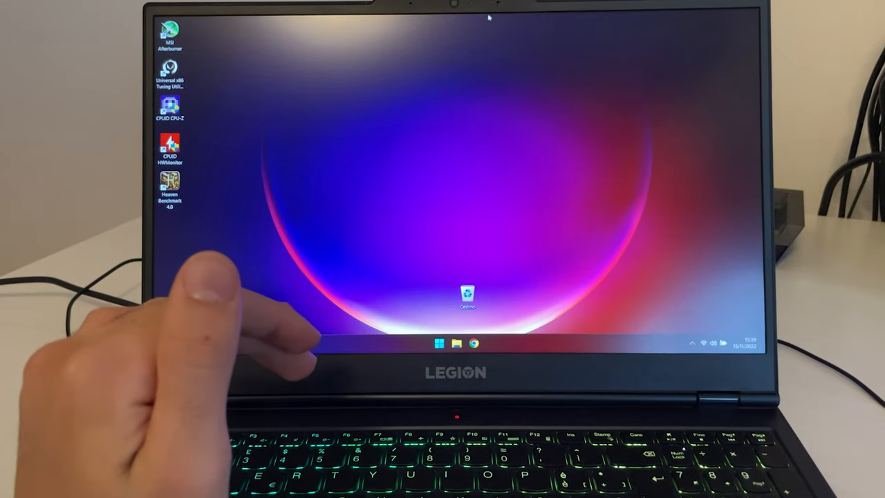
Step: Search Google in Chrome for 'aatu' and pick the amdaputuningutility.com result
click(473, 343)
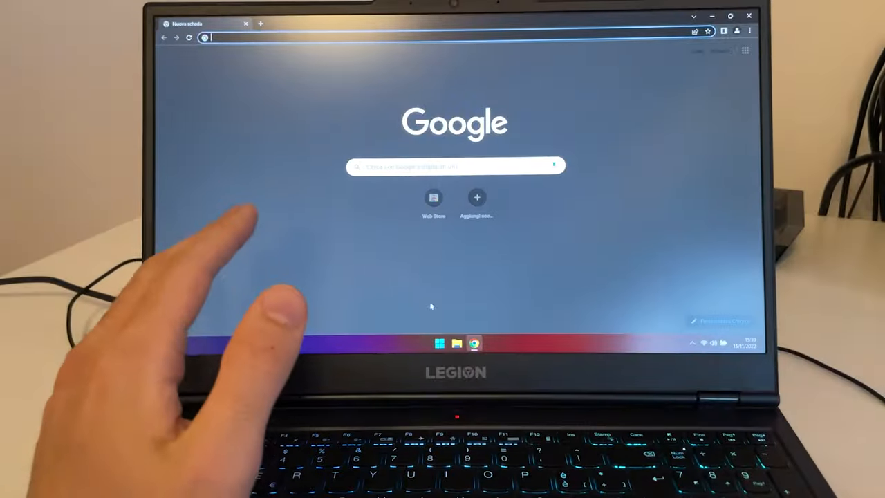
text(aatu)
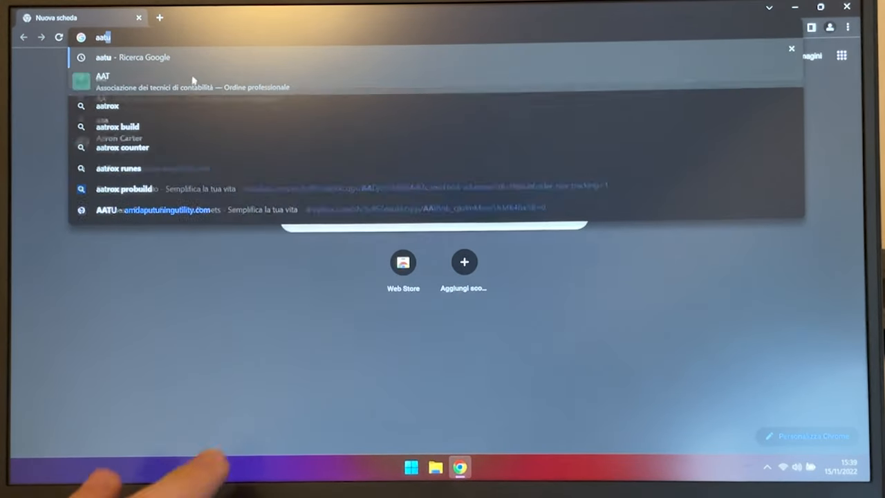
key(Enter)
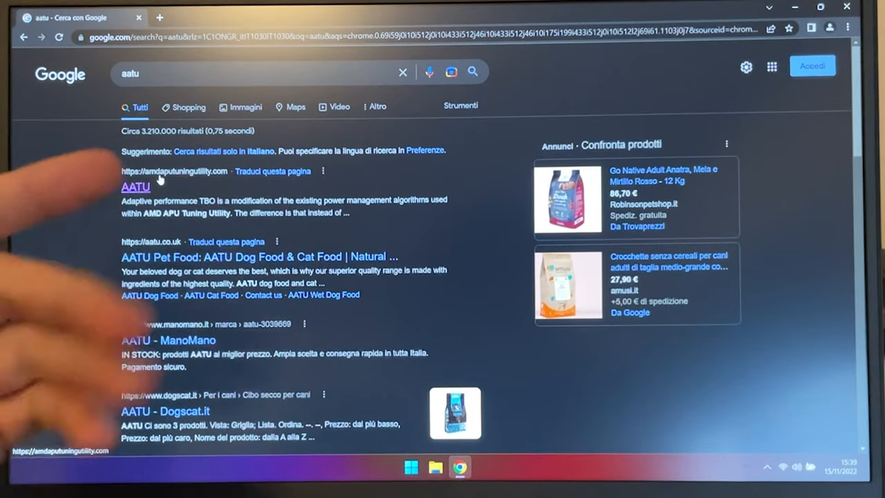
click(136, 186)
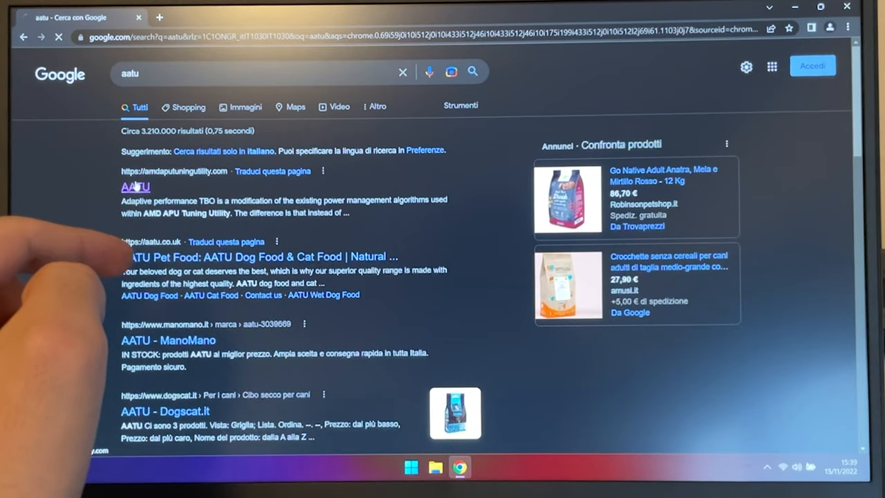
Step: From the AATU site's How to Install section, reach the GitHub UXTU V1.0.0 - Beta 8 release page
click(136, 187)
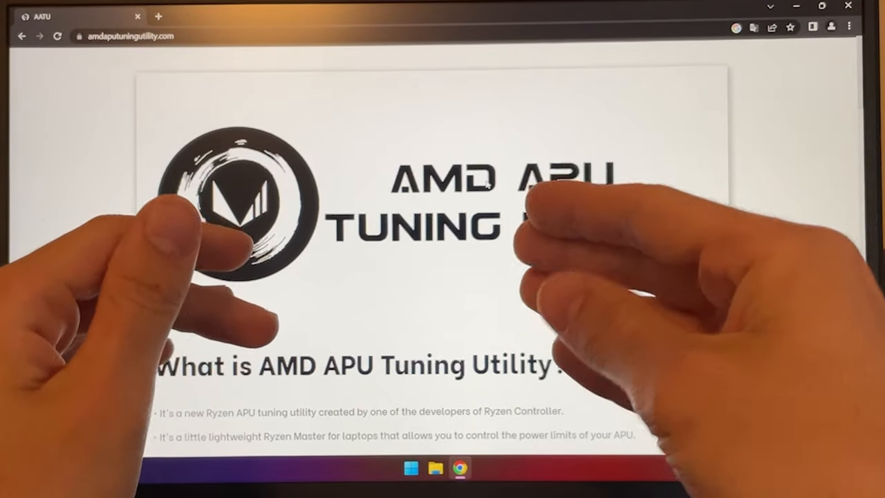
scroll(down, 3)
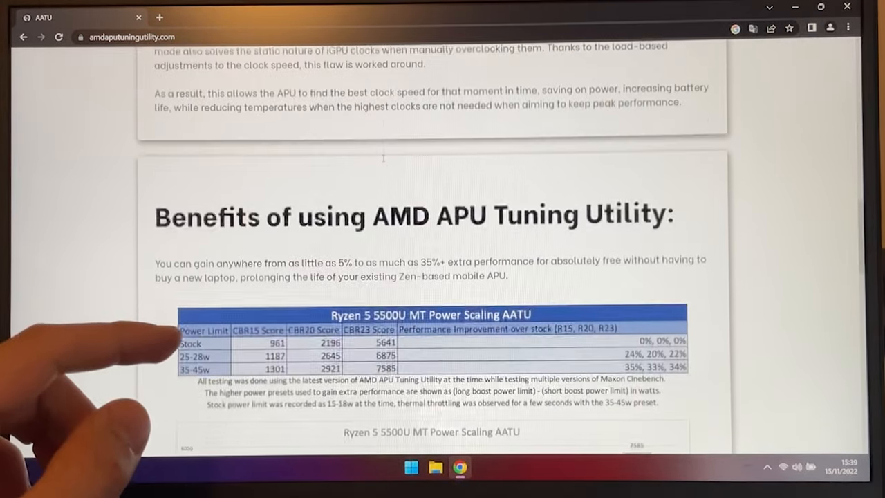
scroll(down, 3)
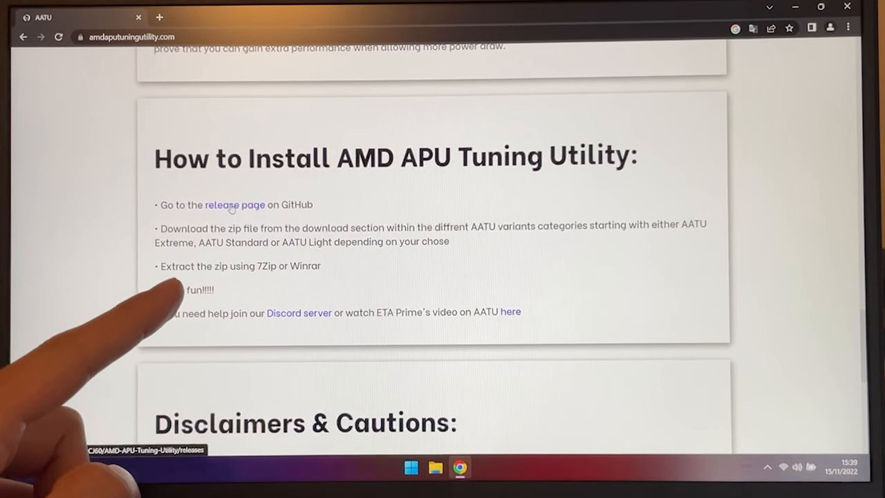
click(235, 205)
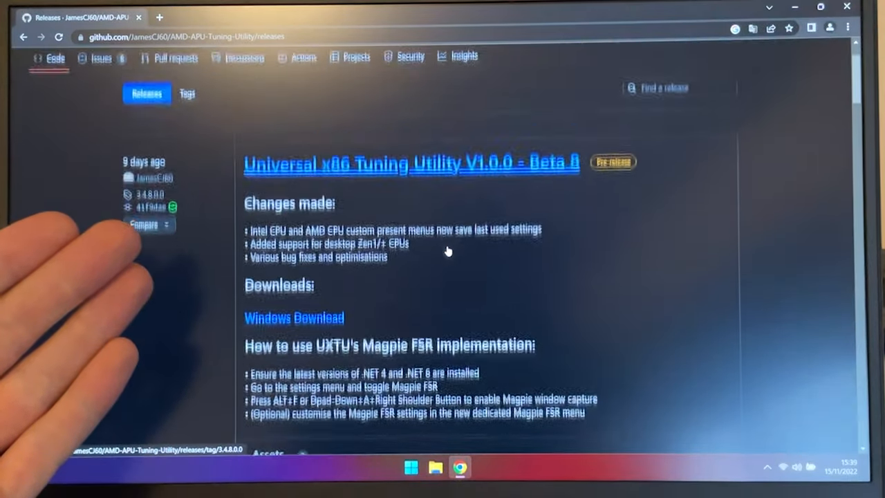
click(293, 316)
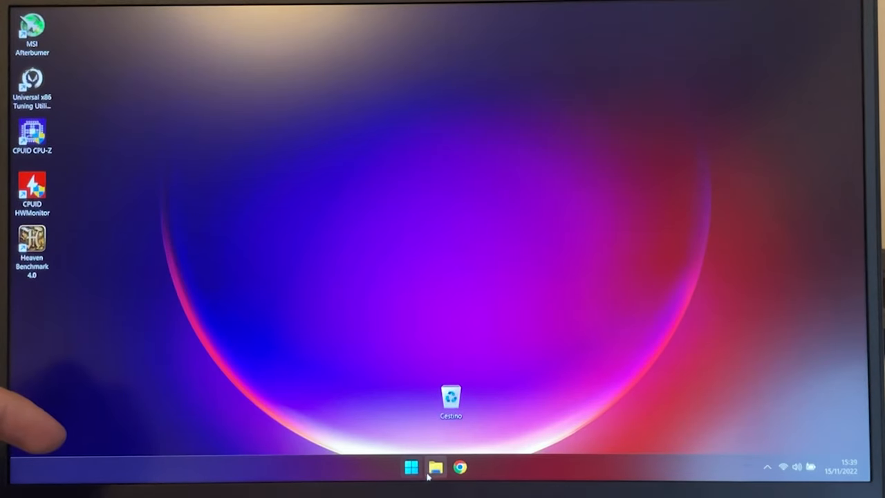
Step: From Downloads, launch Universal x86 Tuning Utility out of the 'UXTU - Beta 8' folder
click(434, 468)
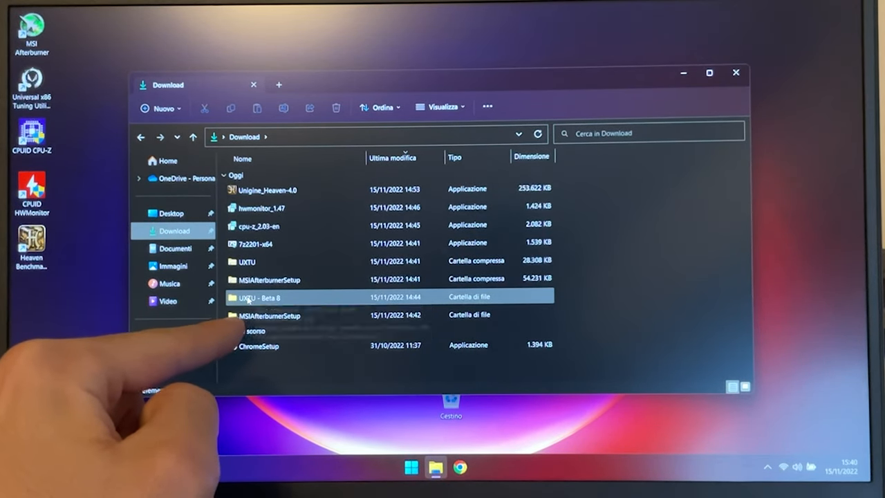
double_click(260, 297)
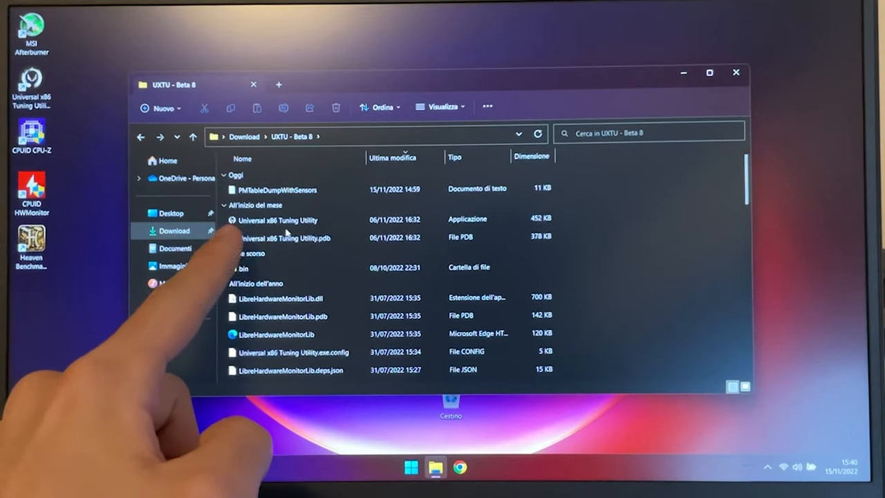
click(277, 220)
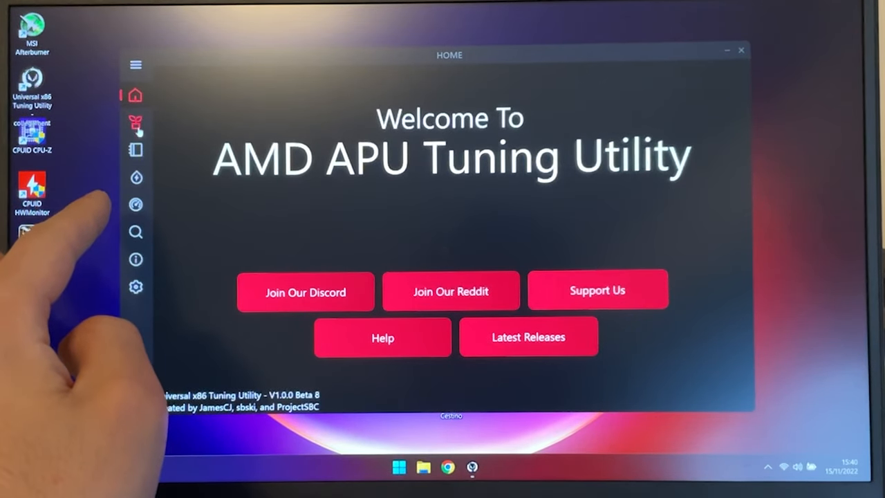
Step: Apply the Balanced APU power preset for the Ryzen 7 5800H
click(135, 123)
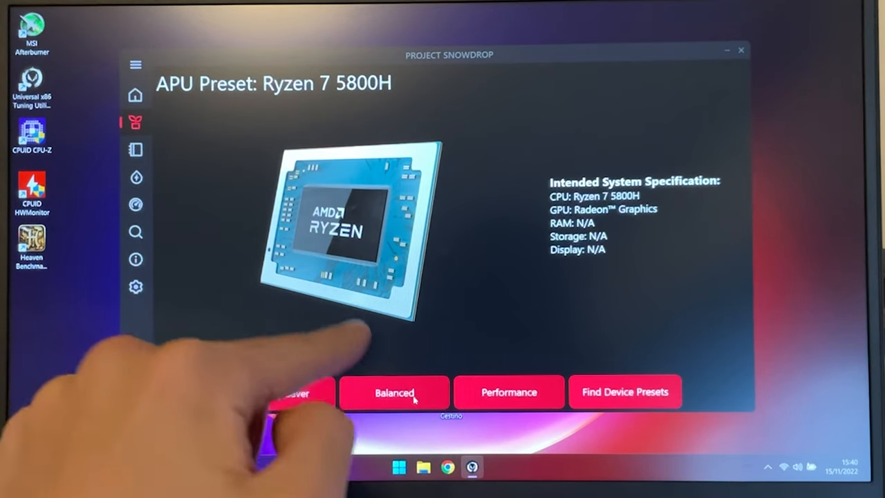
click(279, 393)
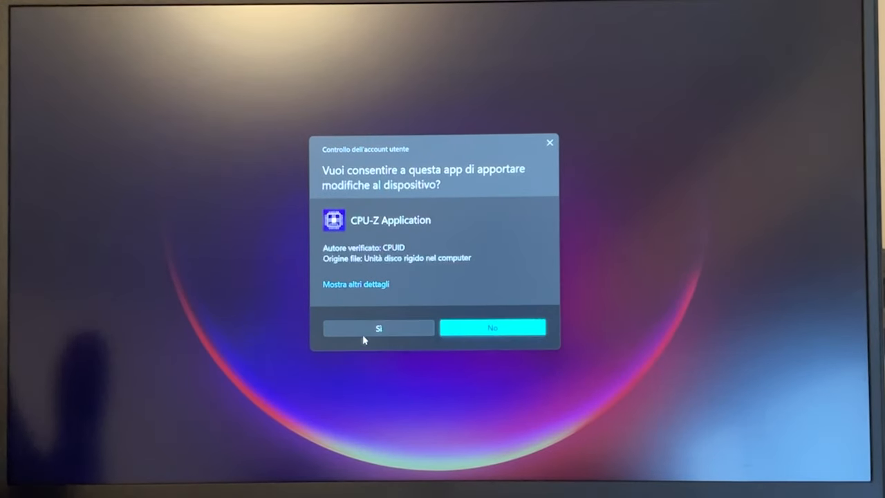
Step: Allow CPU-Z through UAC and launch HWMonitor to view Ryzen 7 5800H readings
click(379, 327)
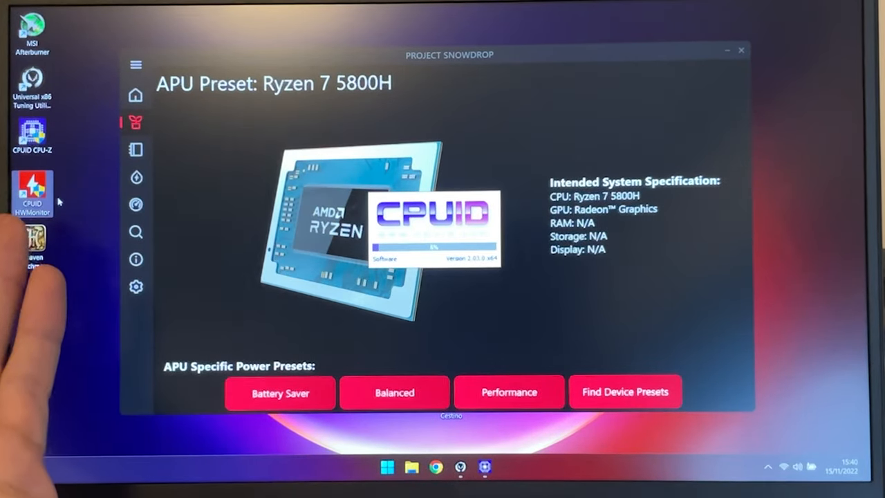
double_click(32, 193)
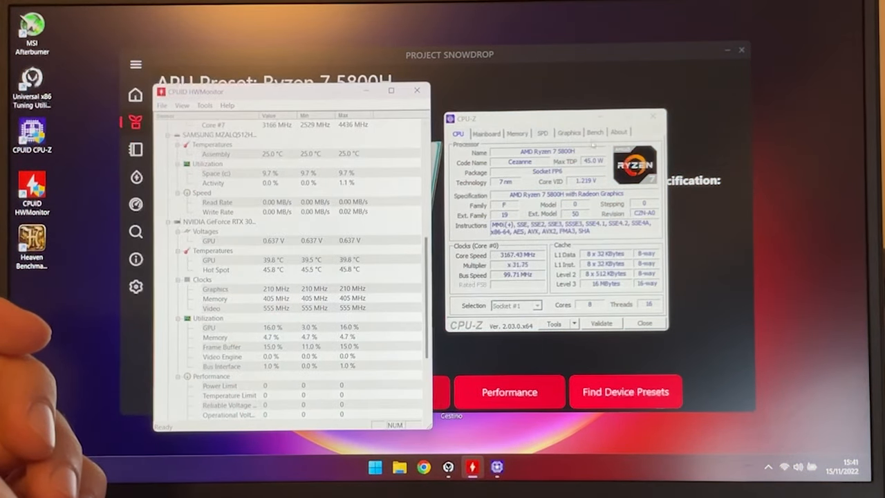
click(595, 132)
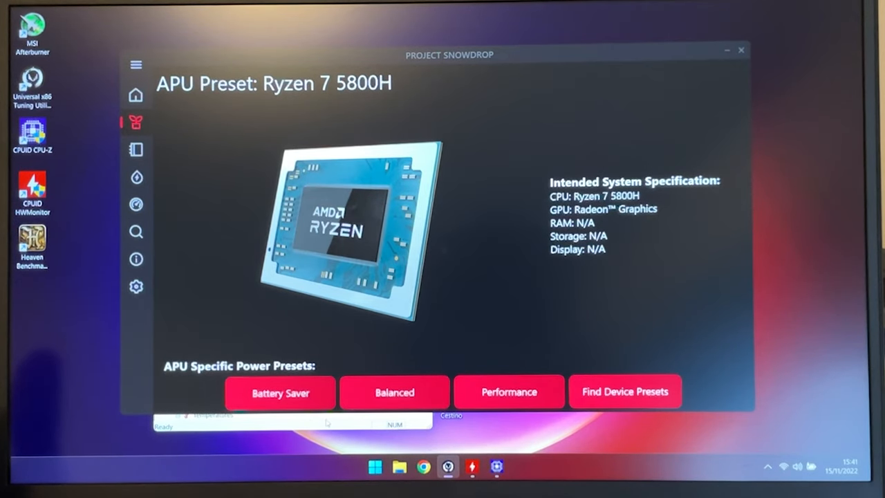
Step: Run the CPU-Z multi-thread benchmark while HWMonitor tracks temperatures and power
click(472, 467)
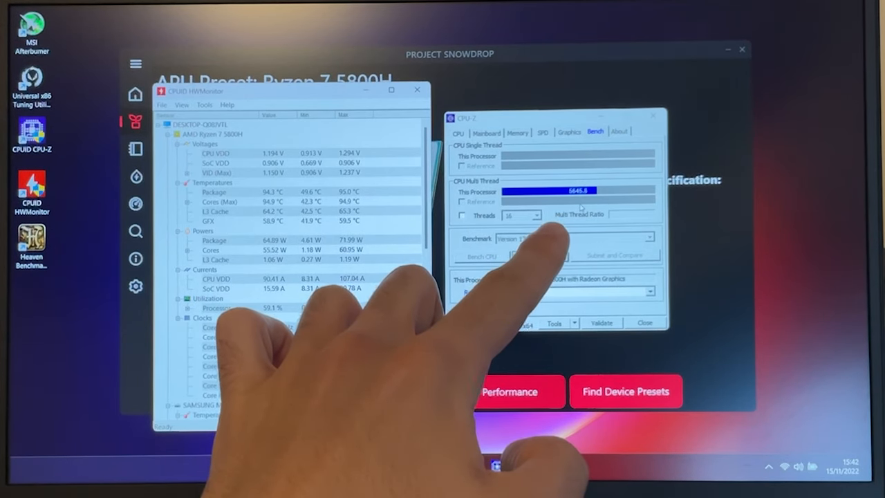
click(481, 256)
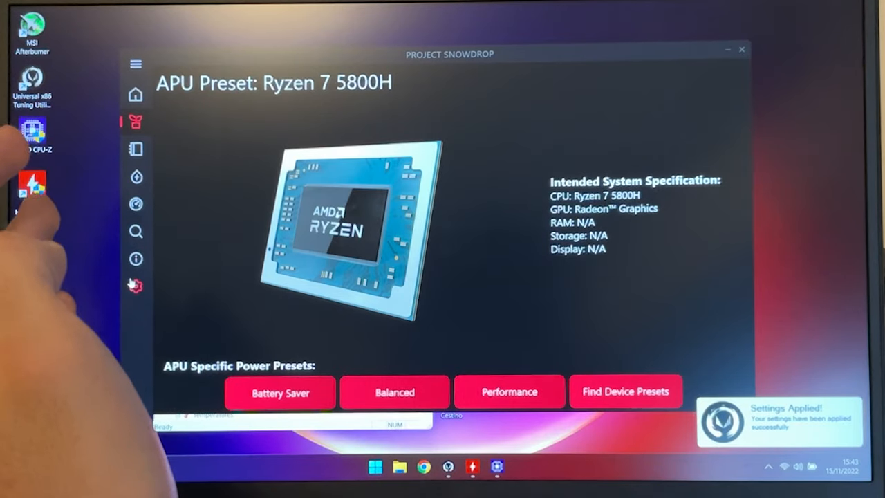
Step: In UXTU settings, enable 'Start on System Boot' and 'Start Minimised'
click(135, 286)
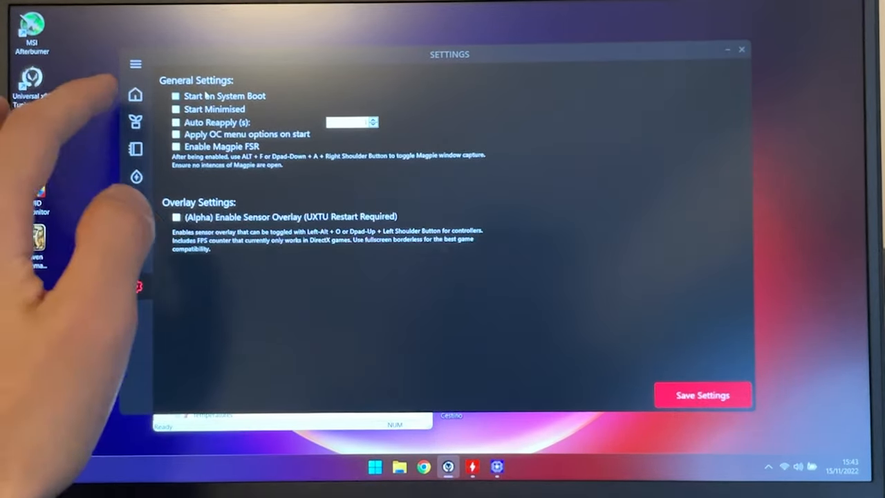
click(177, 109)
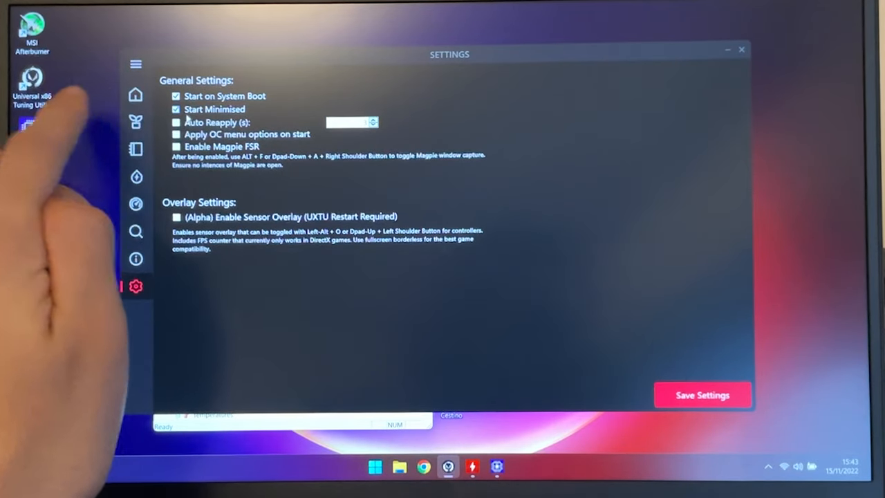